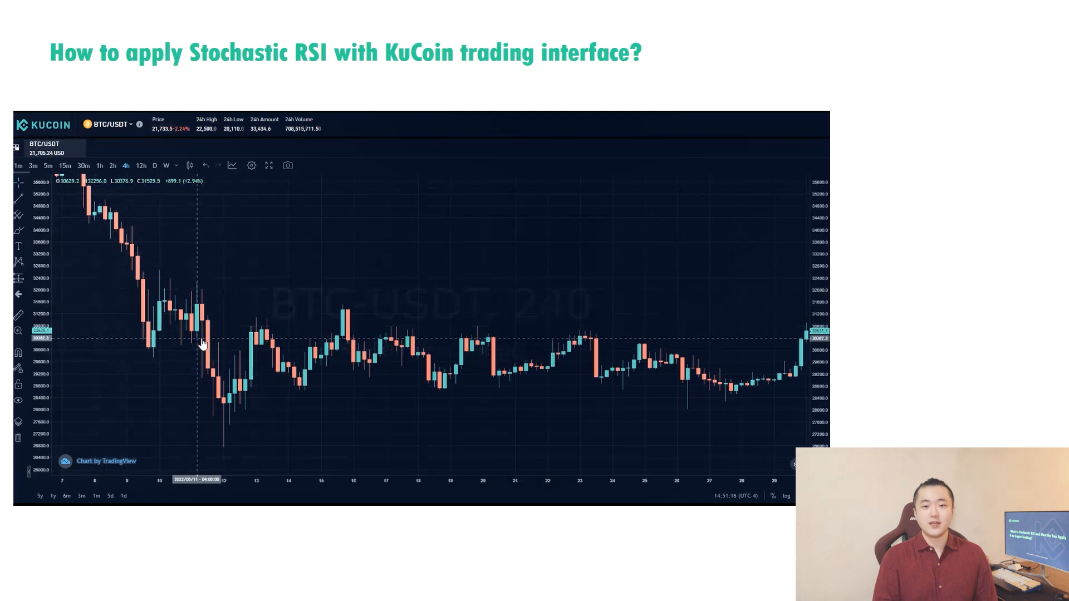
# Show the Momentum indicators in the BTC/USDT chart's indicator list.
pyautogui.click(232, 165)
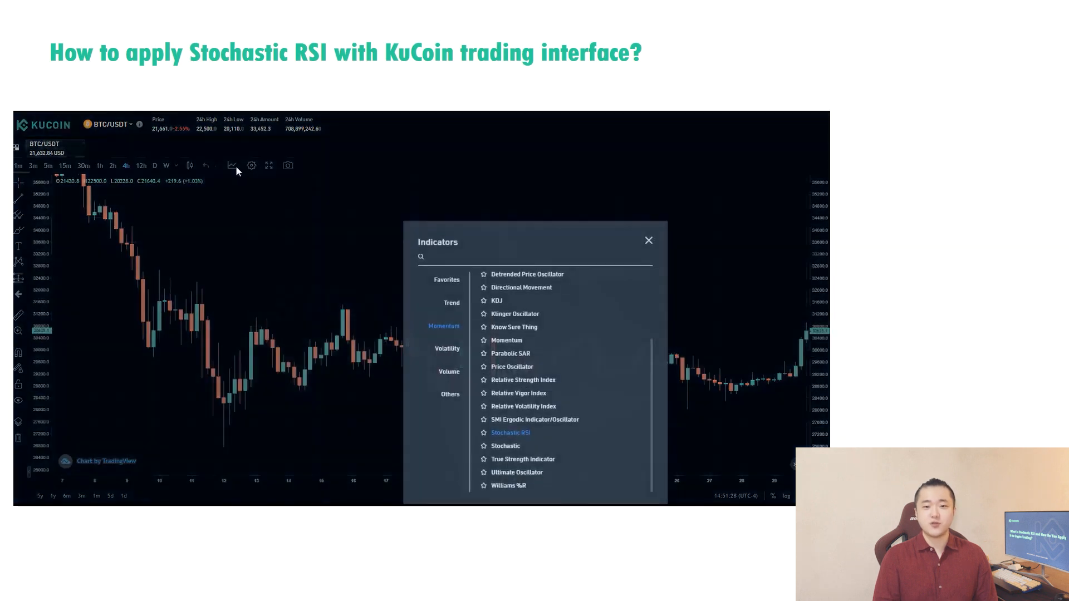
pyautogui.moveTo(431, 327)
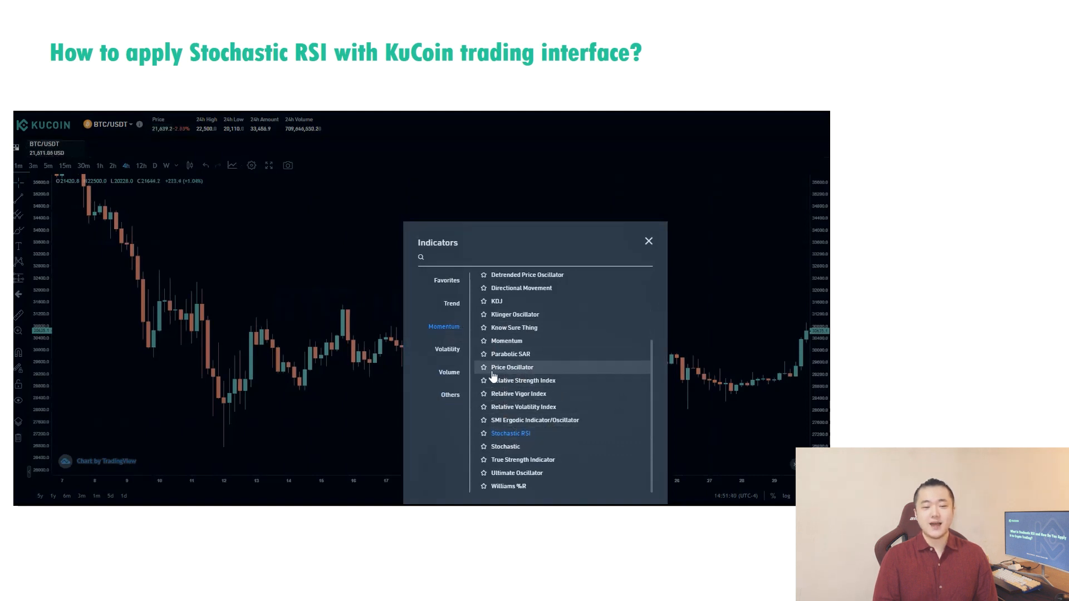
# Add Stochastic RSI from the Momentum list to the BTC/USDT chart.
pyautogui.click(511, 433)
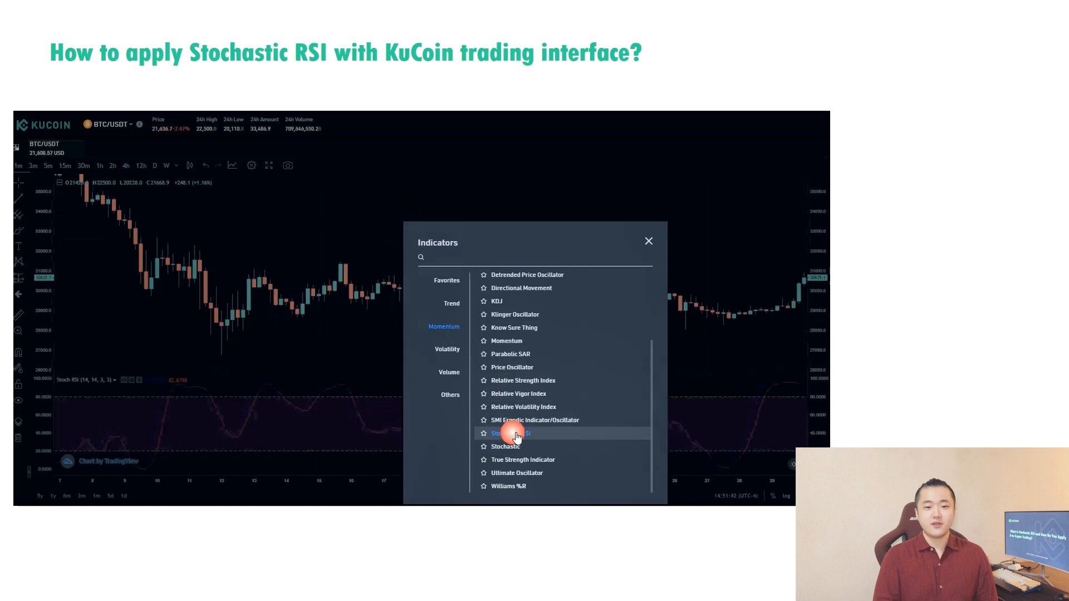
# Dismiss the indicator list now that Stochastic RSI is added.
pyautogui.click(510, 433)
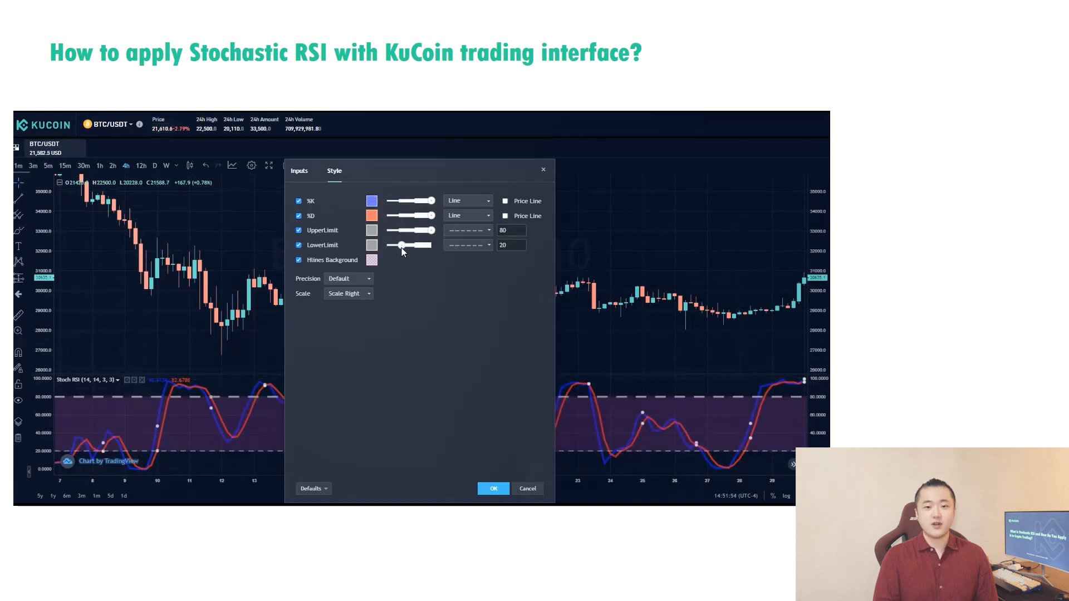
# Restyle the Stochastic RSI %K and %D lines and close the settings.
pyautogui.click(493, 488)
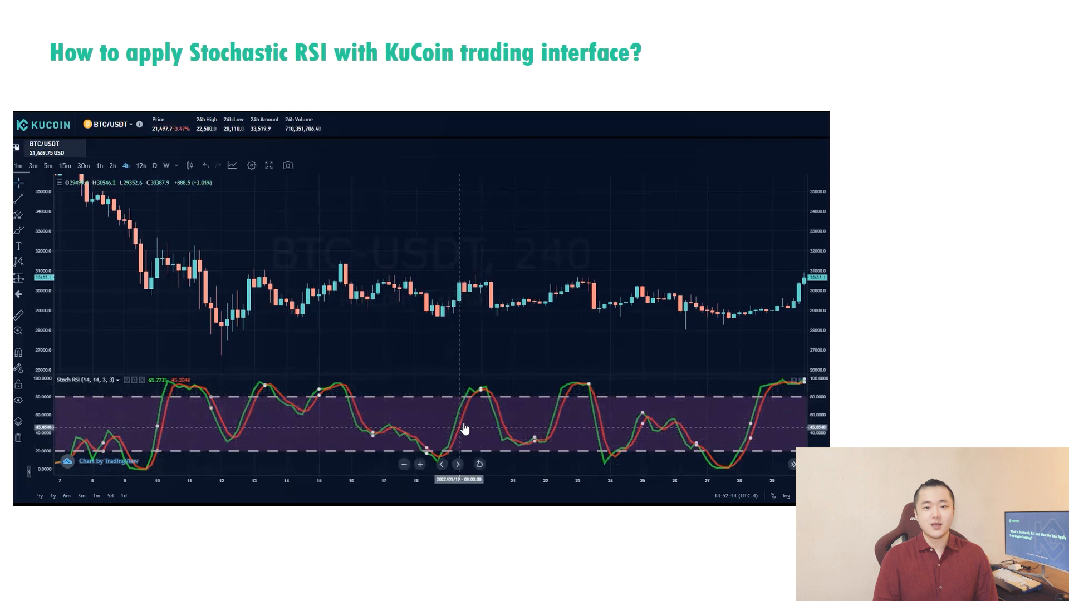